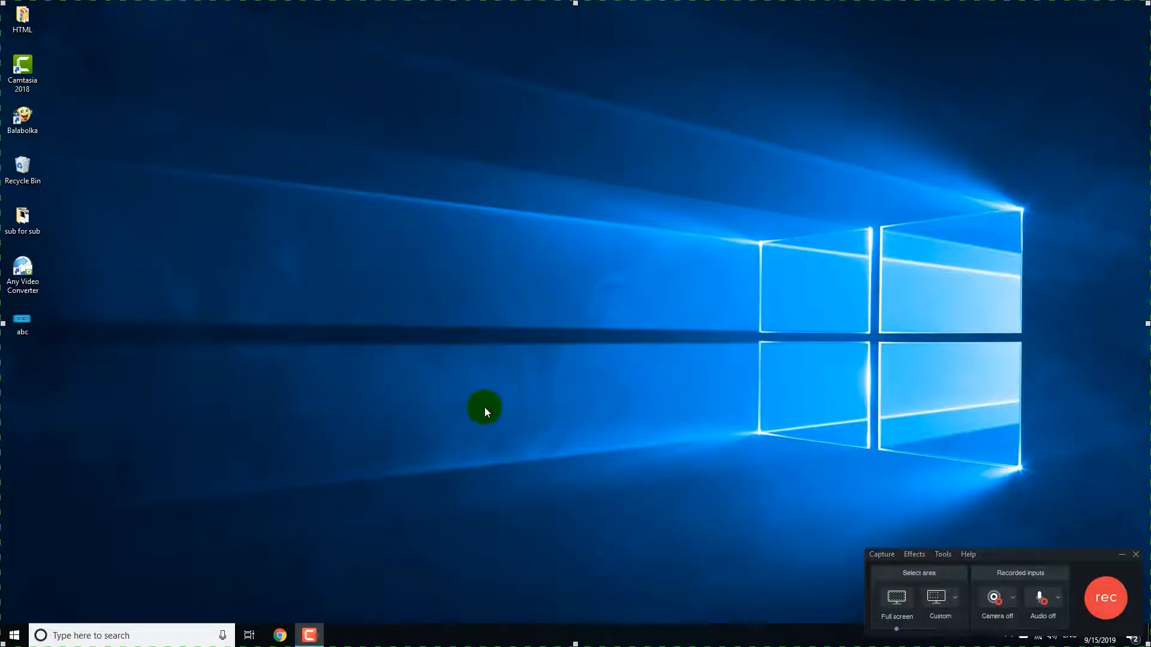
mouse_move(454, 432)
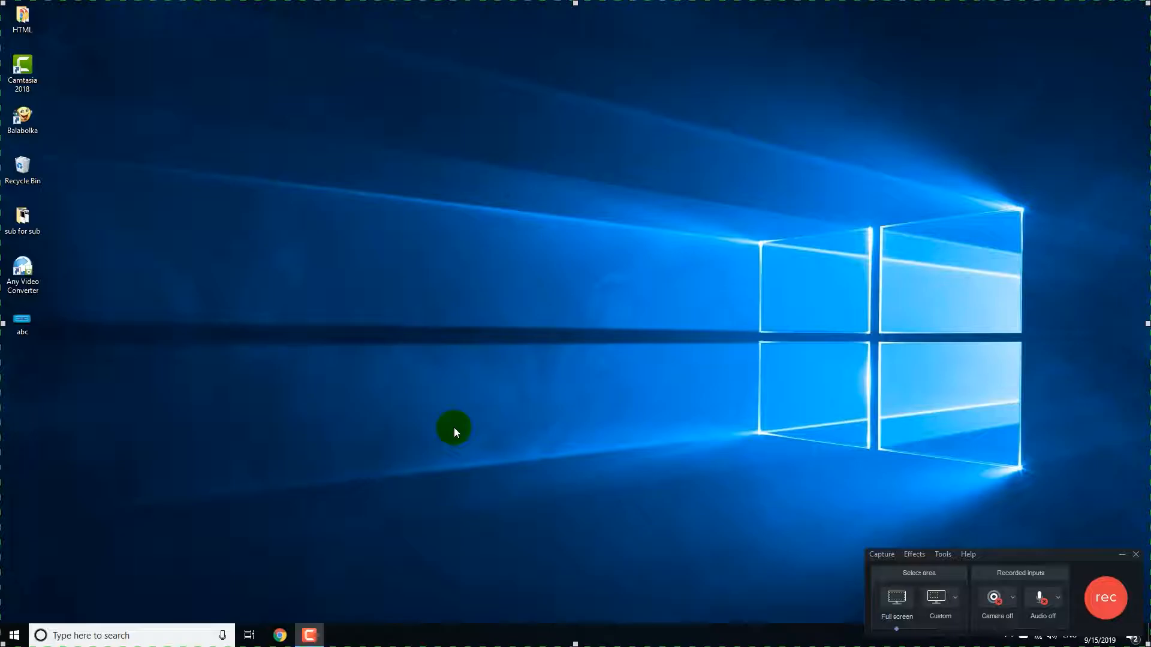
mouse_move(346, 551)
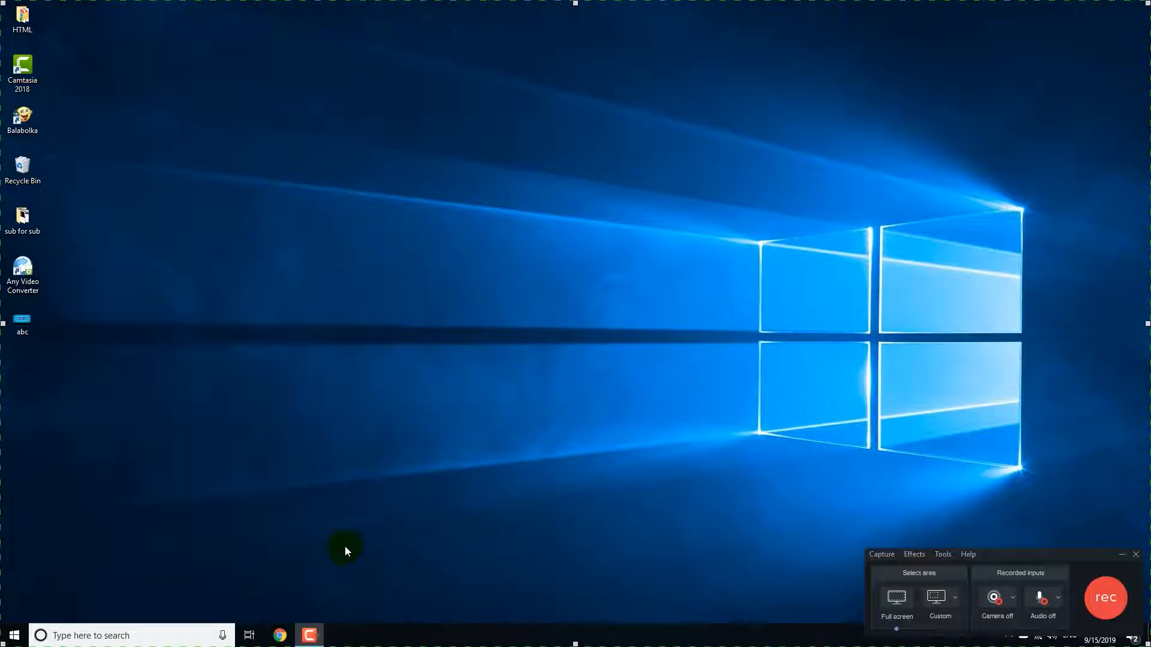
mouse_move(308, 635)
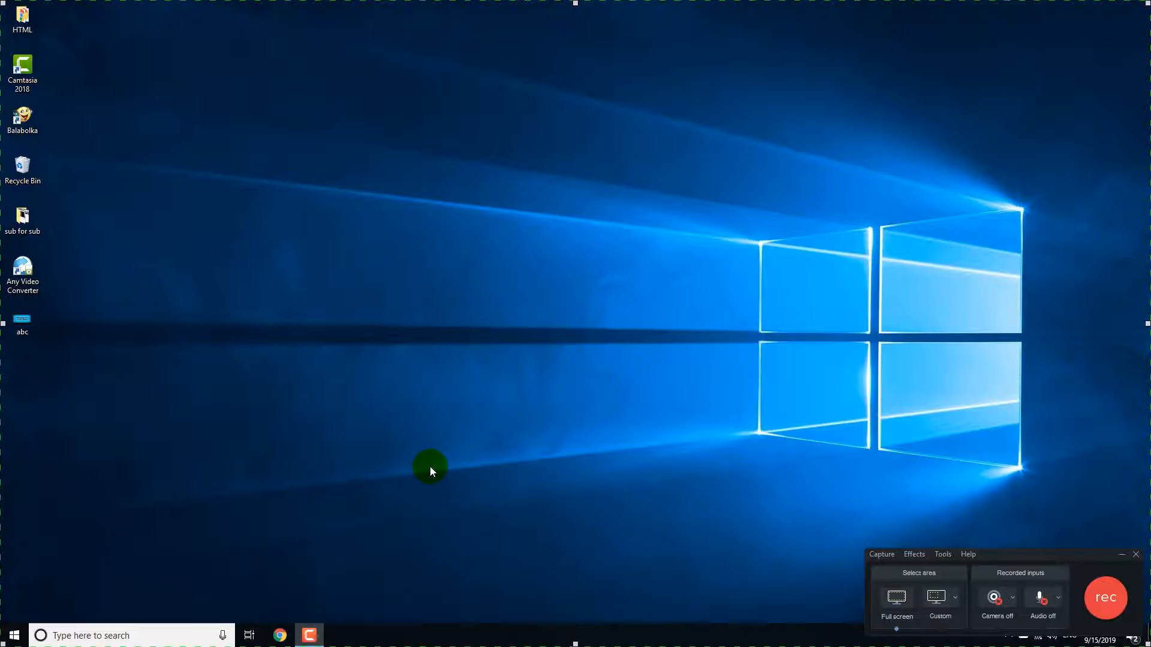
mouse_move(359, 584)
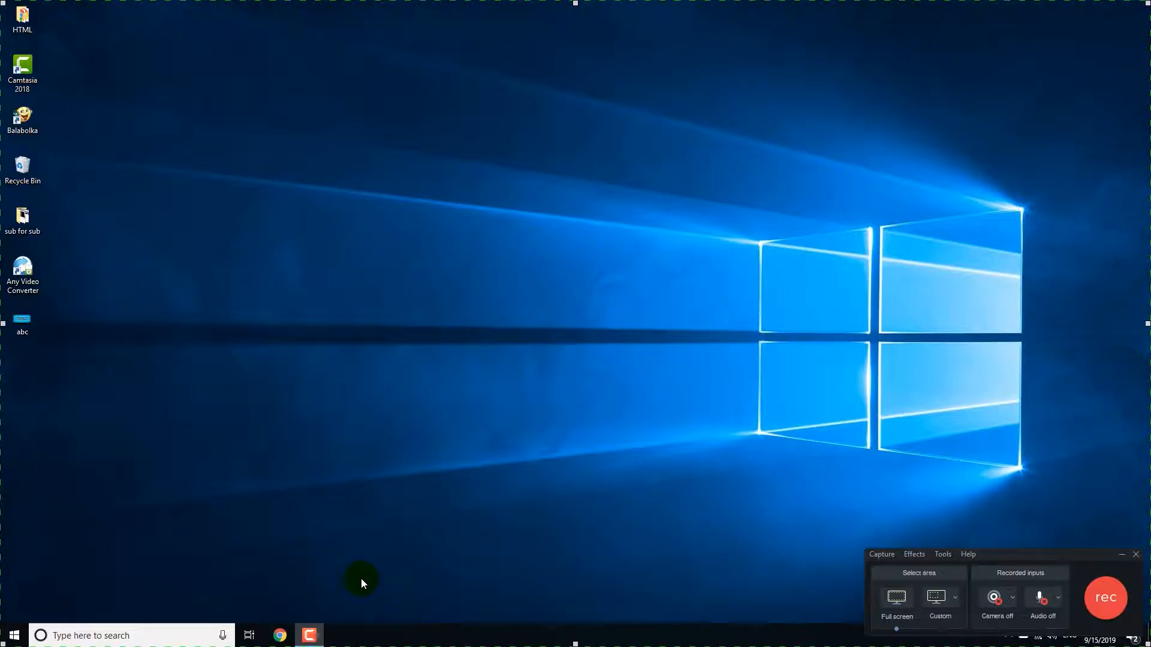
mouse_move(310, 635)
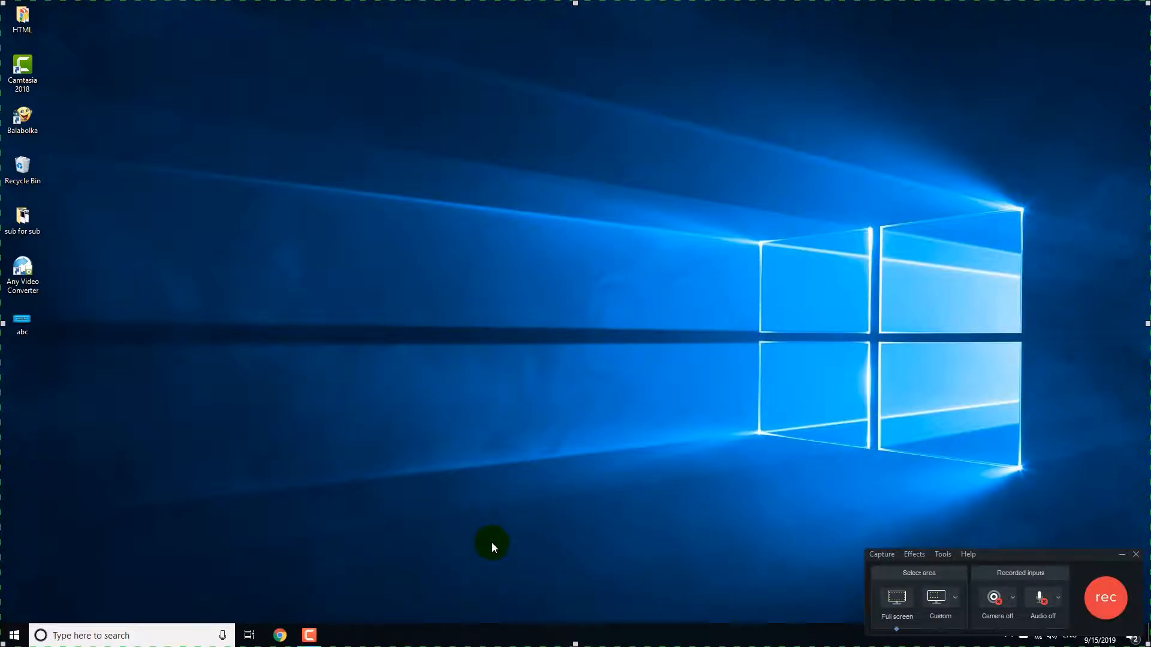
mouse_move(943, 559)
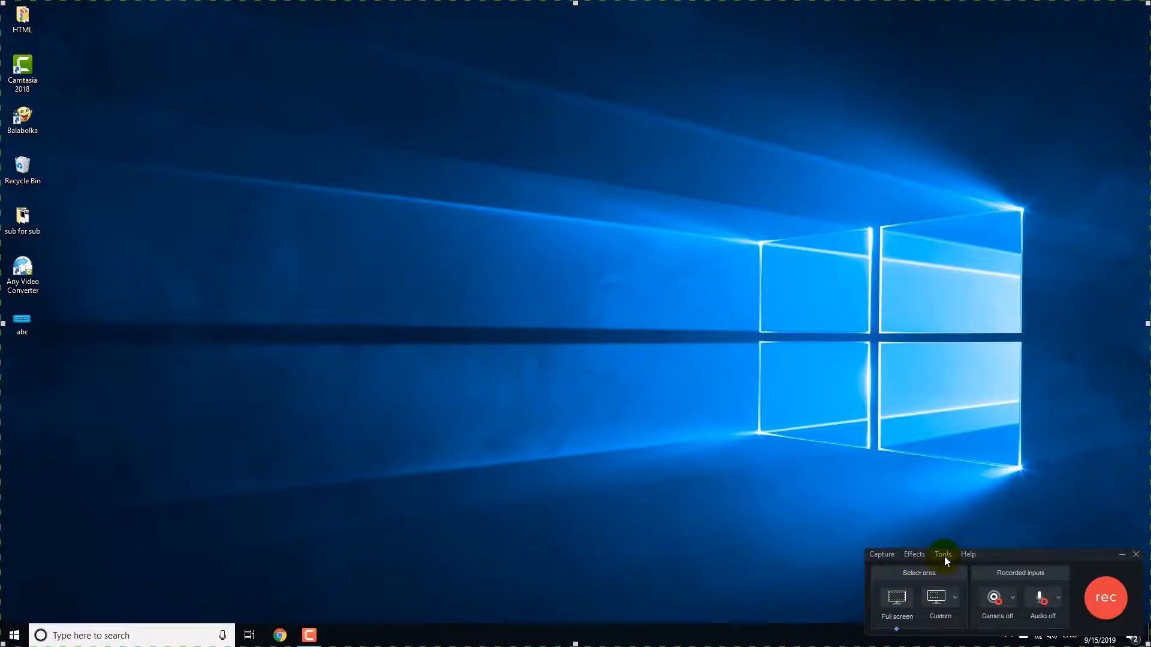
mouse_move(944, 556)
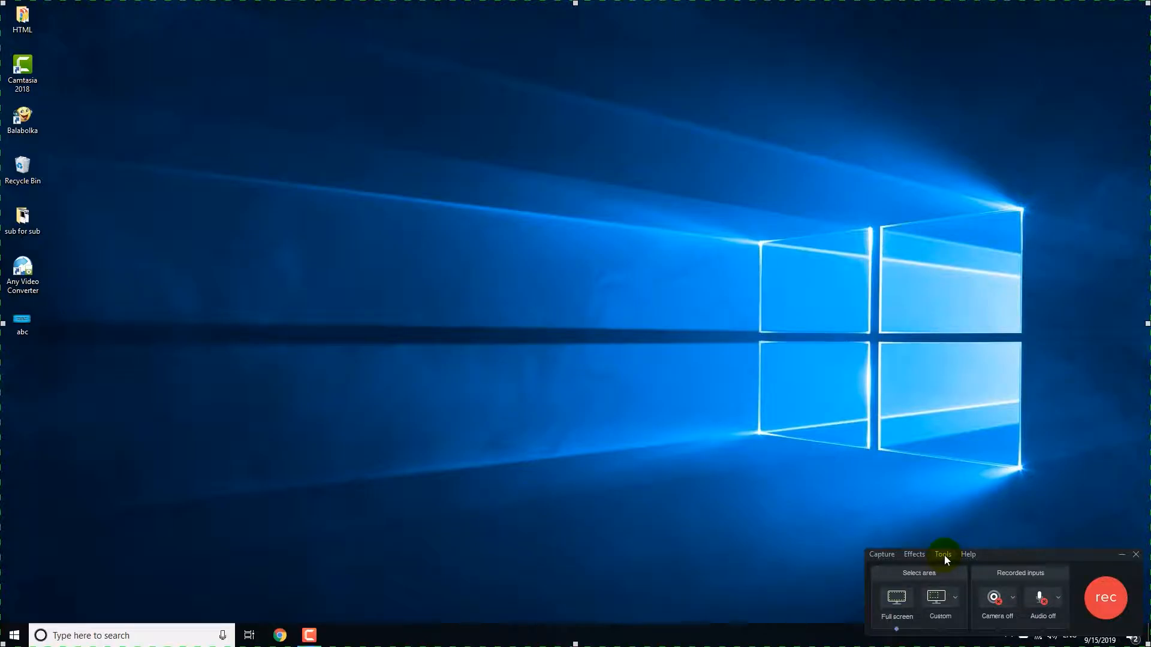
Step: Open the recorder's Tools Options dialog from the Tools menu
click(968, 554)
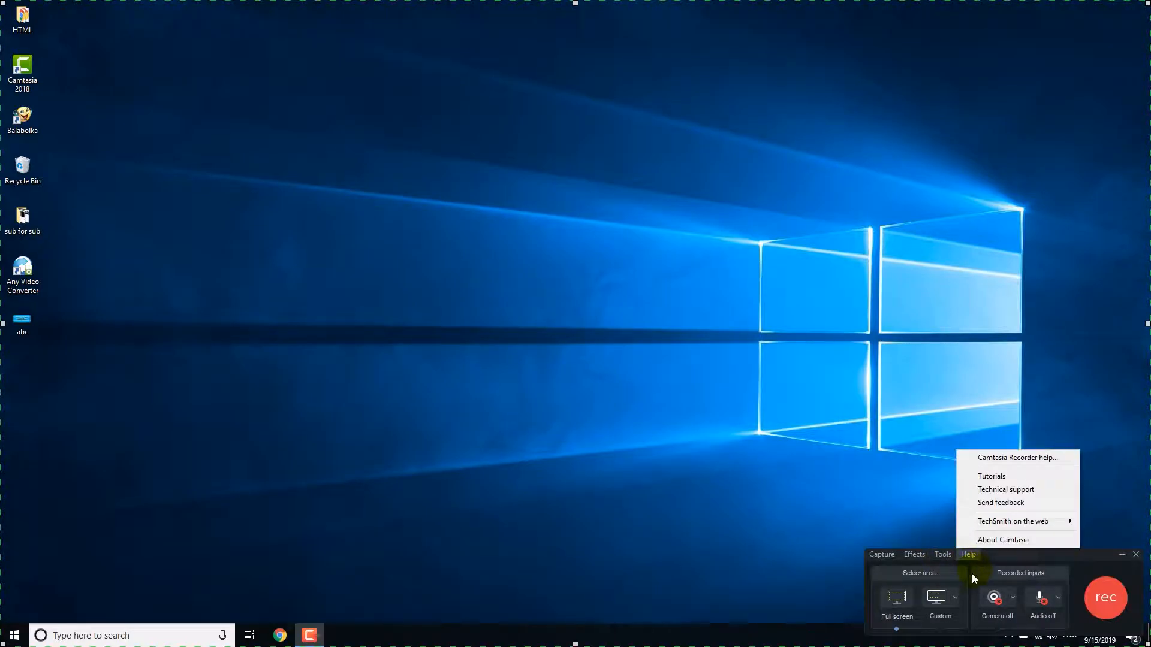
click(943, 554)
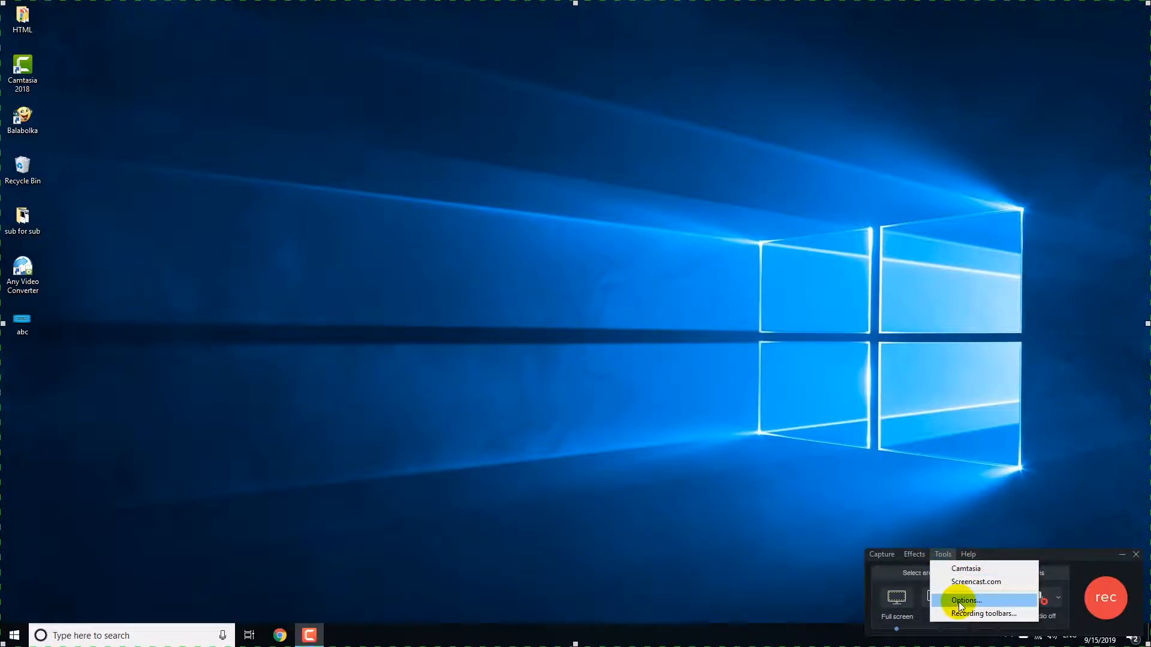
click(965, 600)
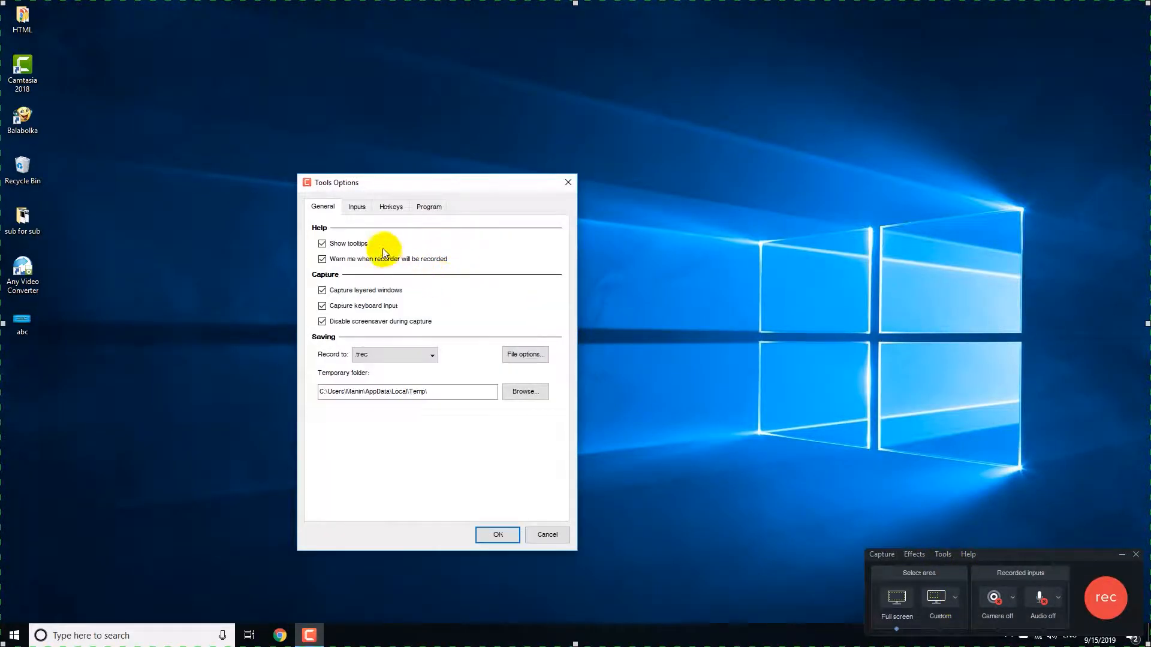
Step: On the Program tab, set 'Minimize to' to System tray and confirm with OK
click(429, 207)
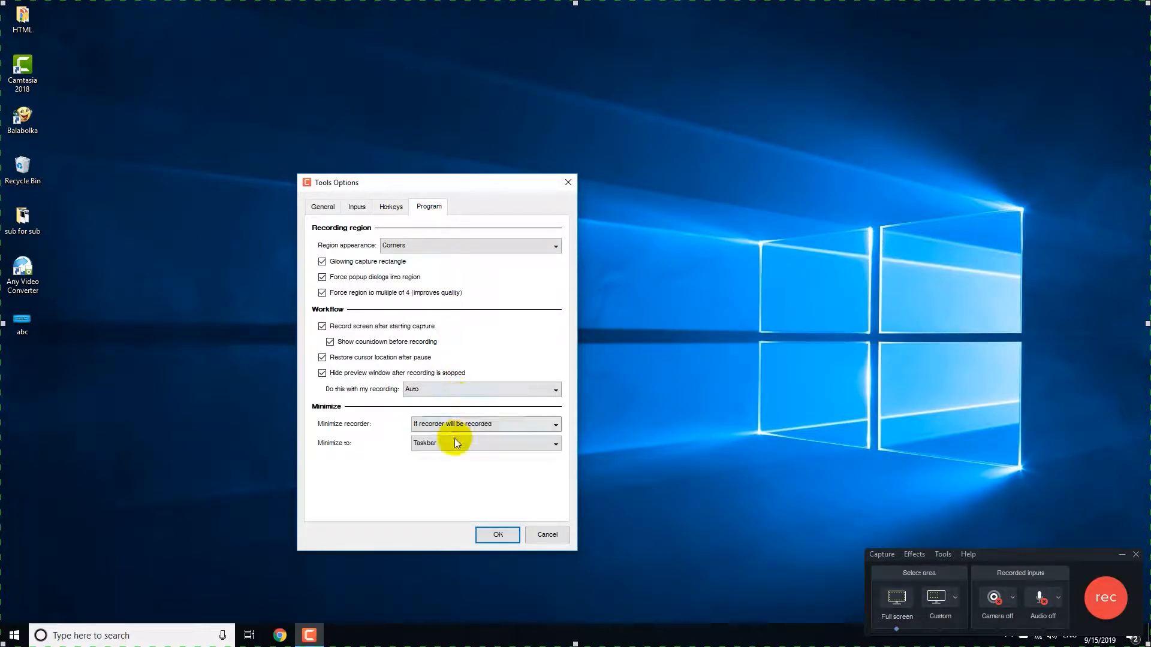
mouse_move(325, 451)
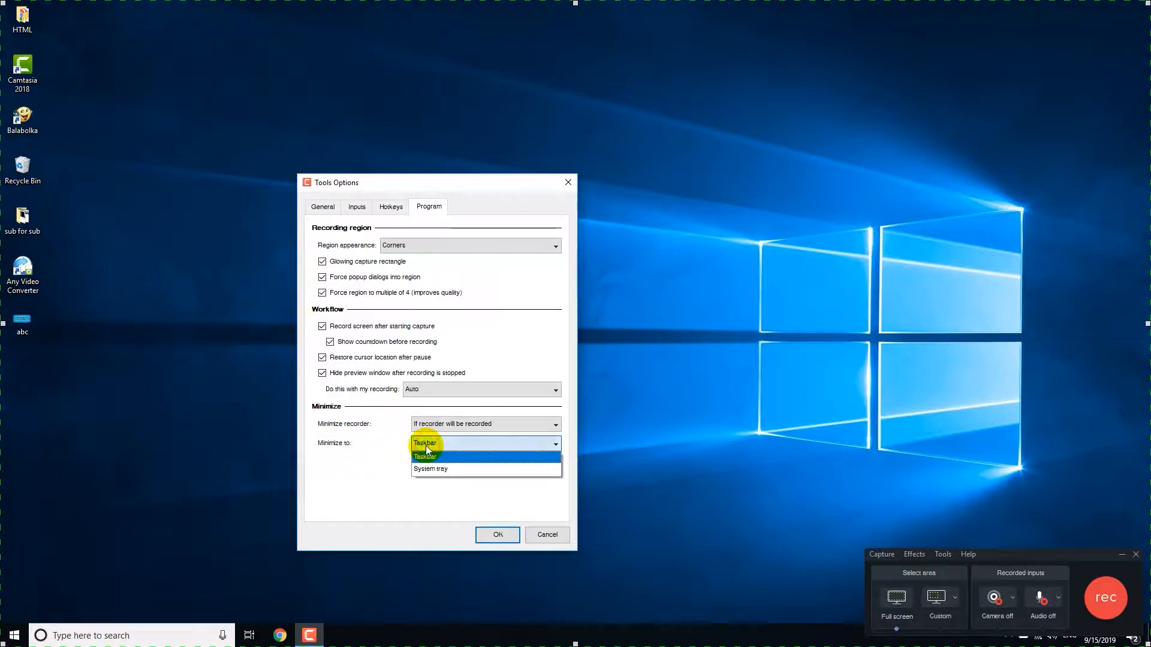
mouse_move(436, 473)
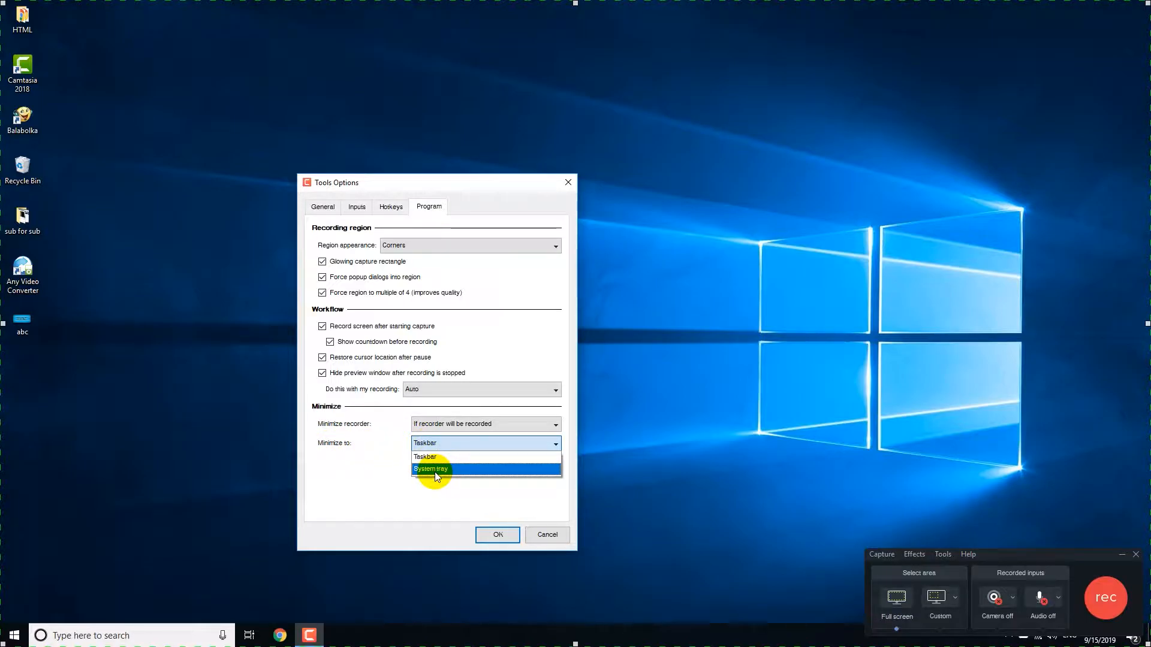
click(431, 468)
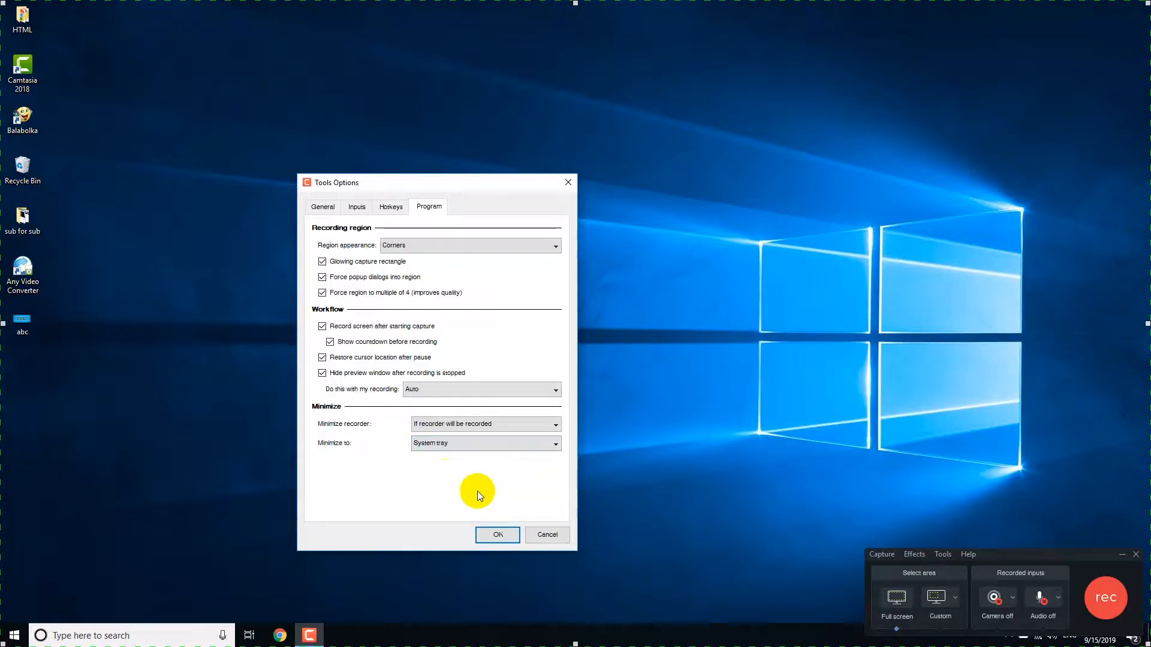
click(497, 534)
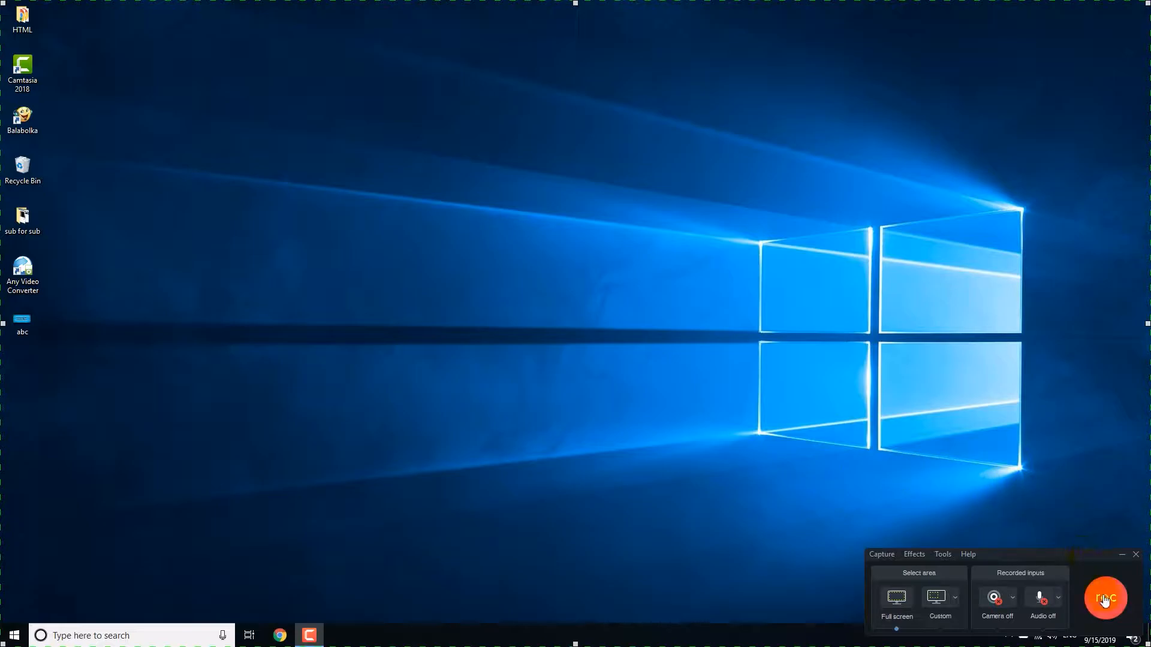
Step: Start a screen recording with the red rec button
click(1105, 598)
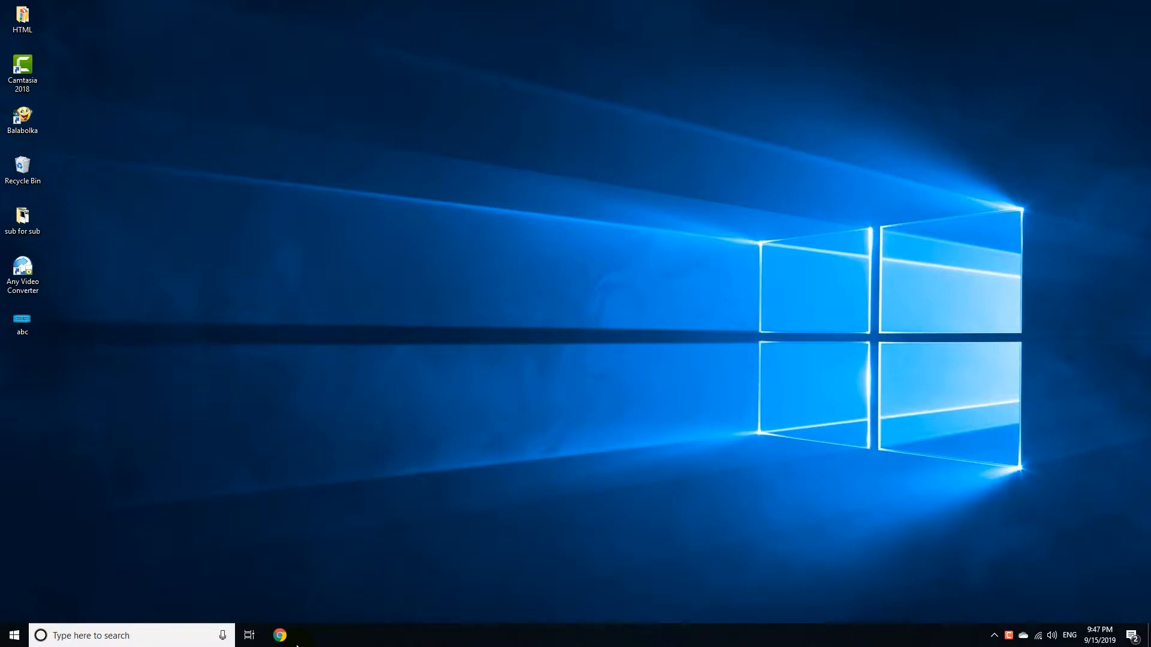
mouse_move(734, 633)
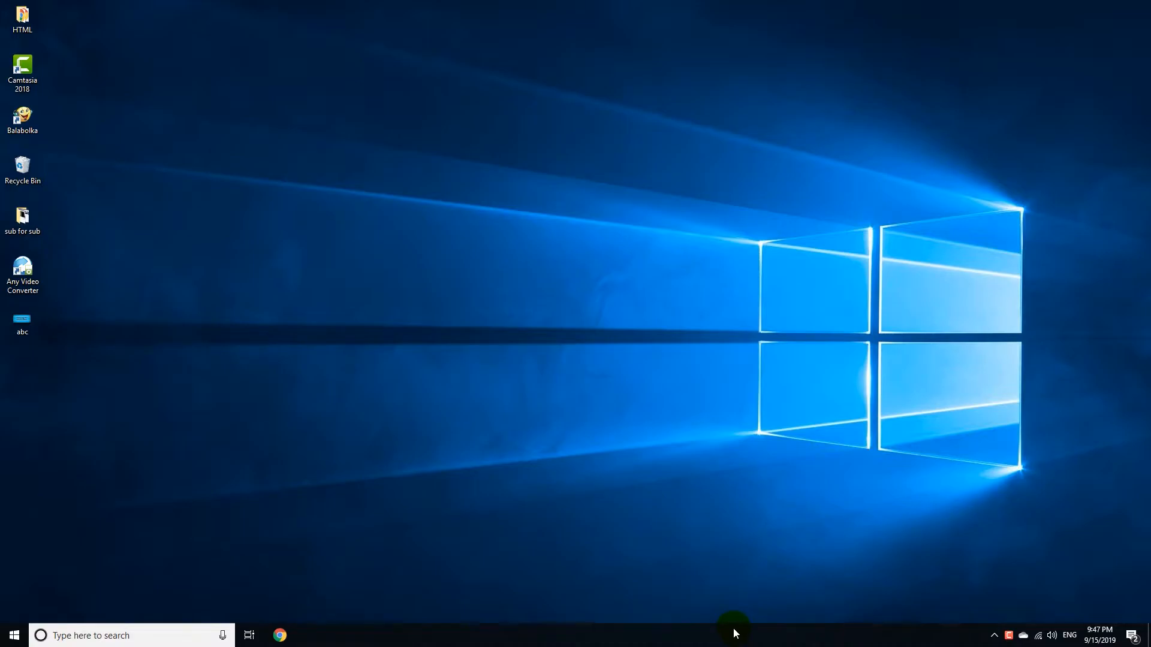
mouse_move(1020, 634)
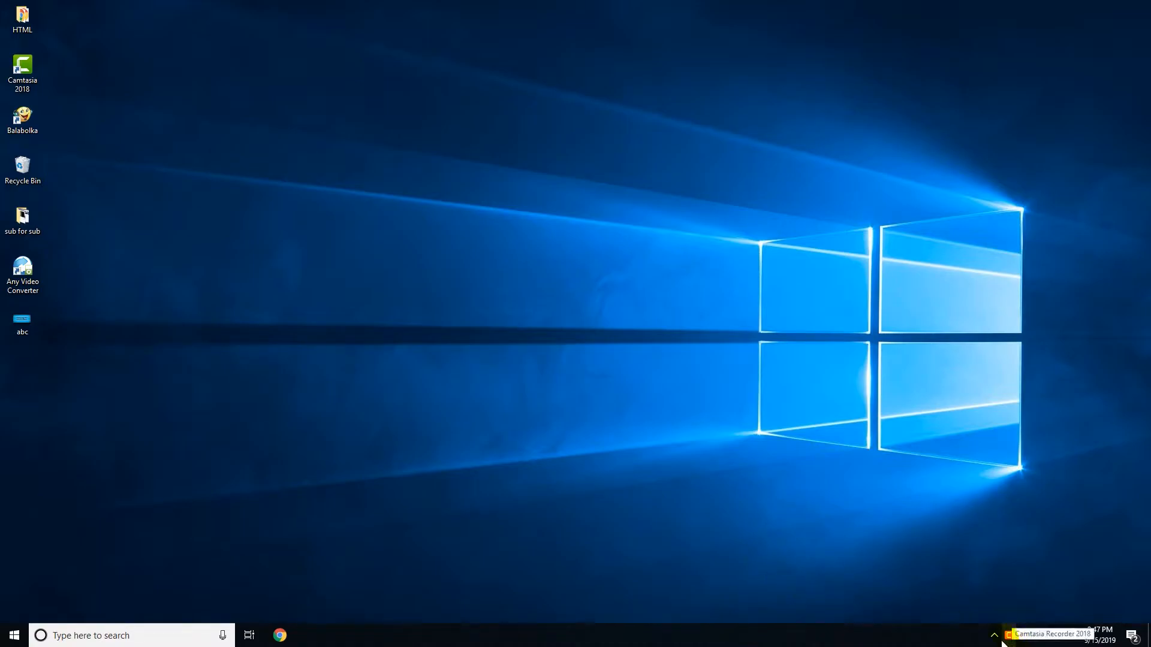